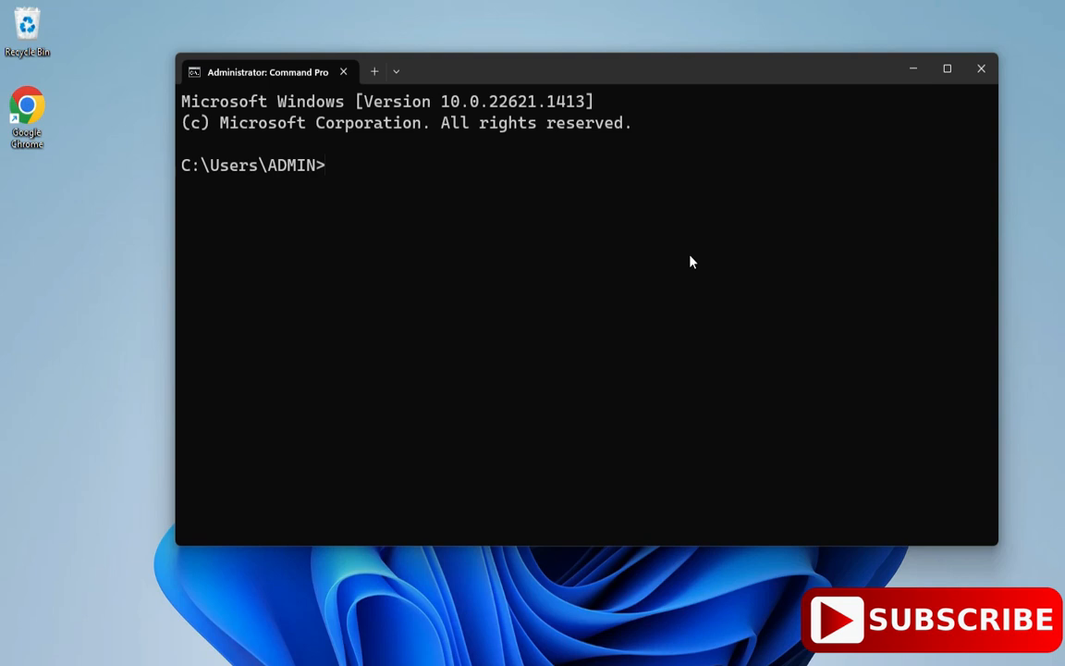
Confirm Python 3.11.3 is installed with 'python --version'.
text(python)
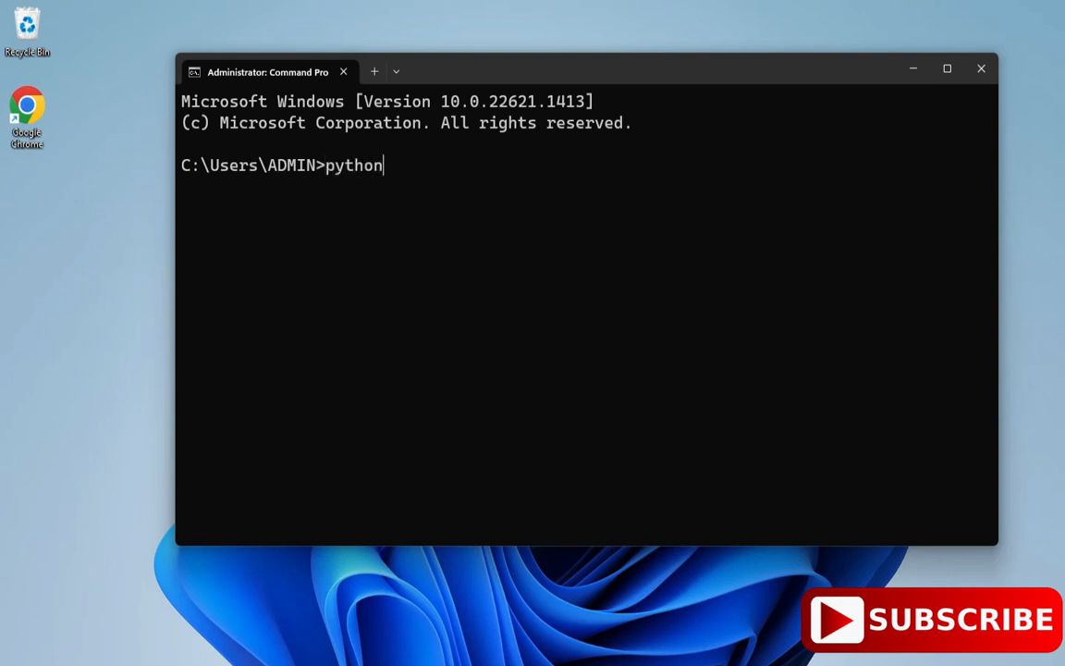
text(--ver)
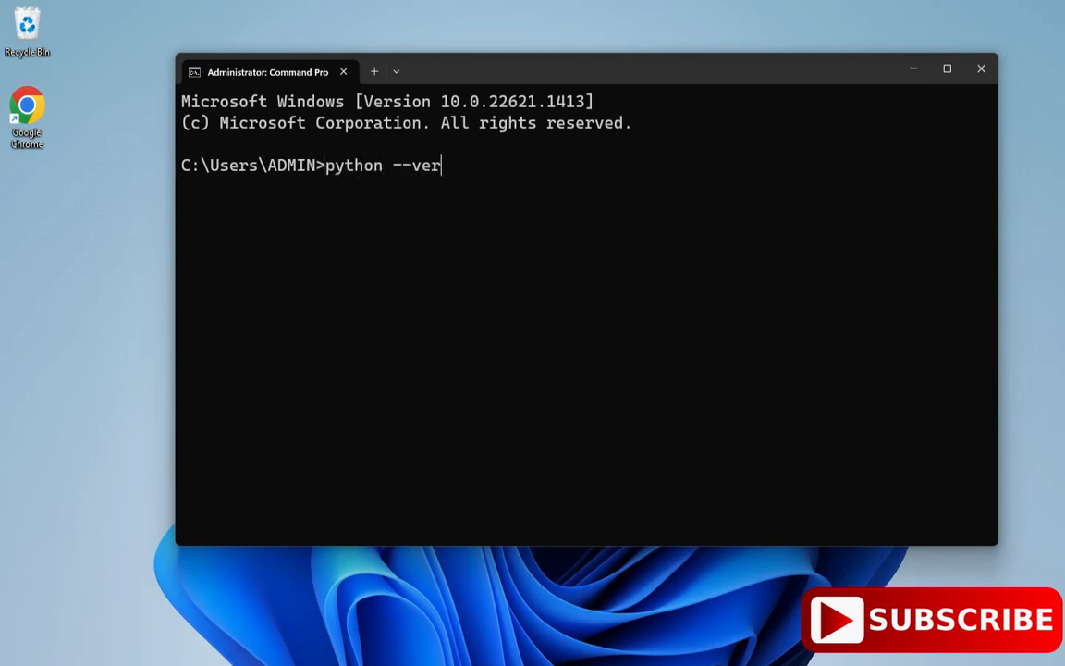
text(sion)
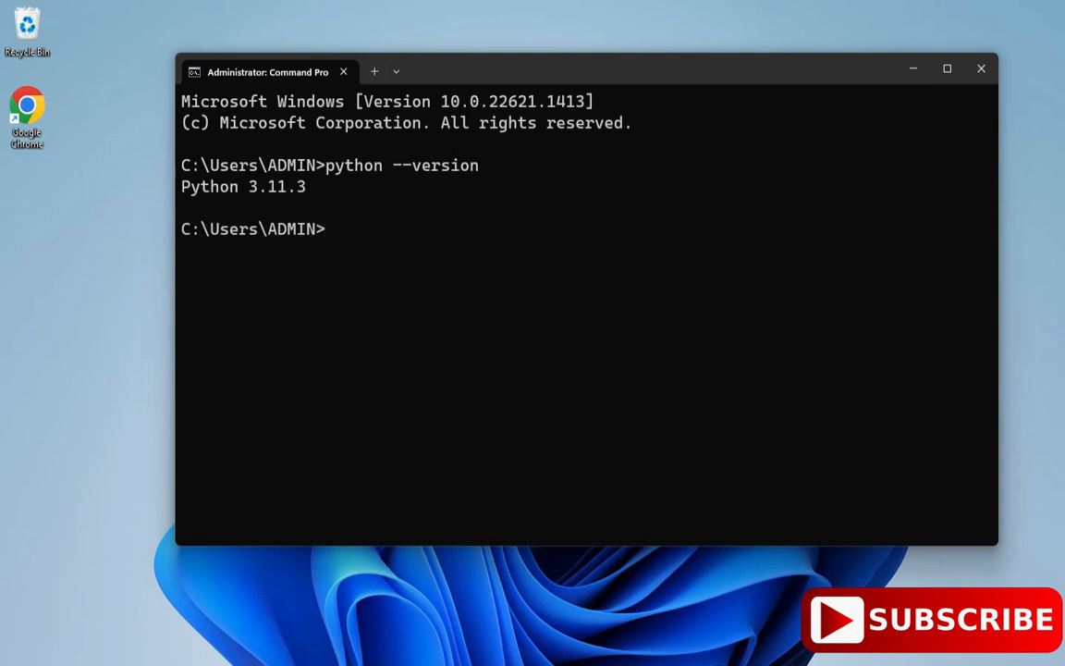
Confirm pip 23.0.1 with 'pip --version' and begin the 'pip list' command.
text(pip)
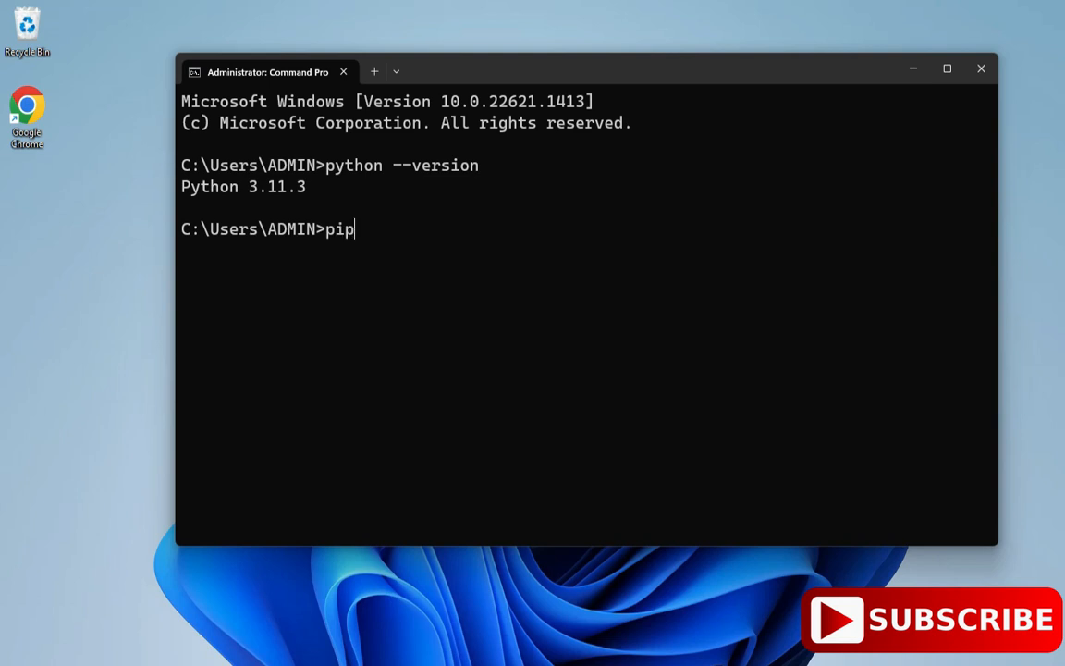
text(" ")
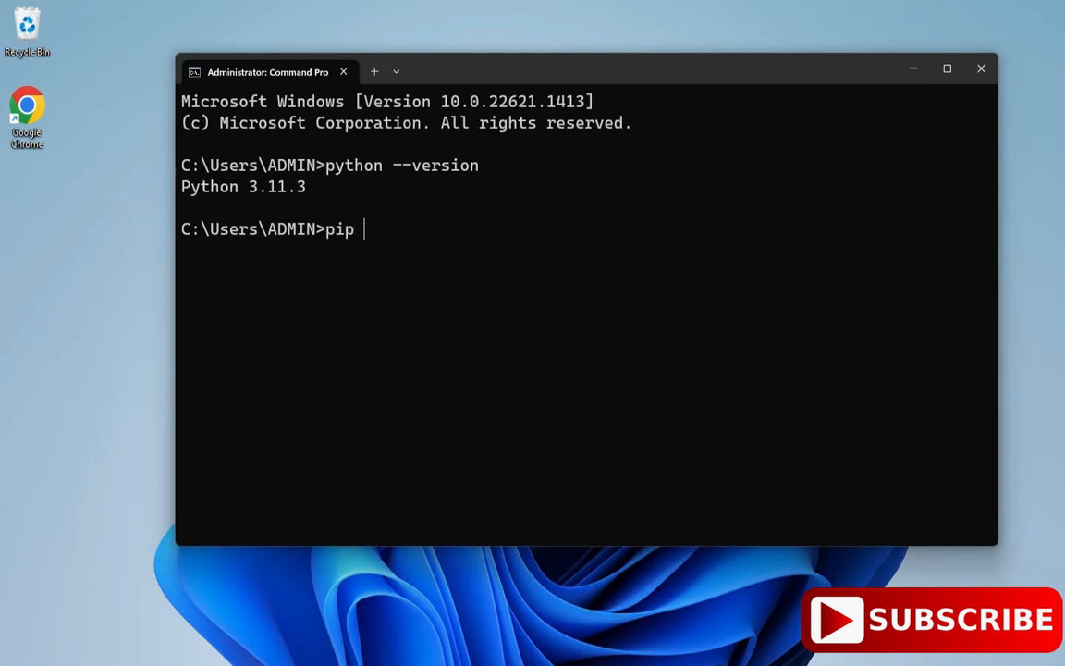
text(--version)
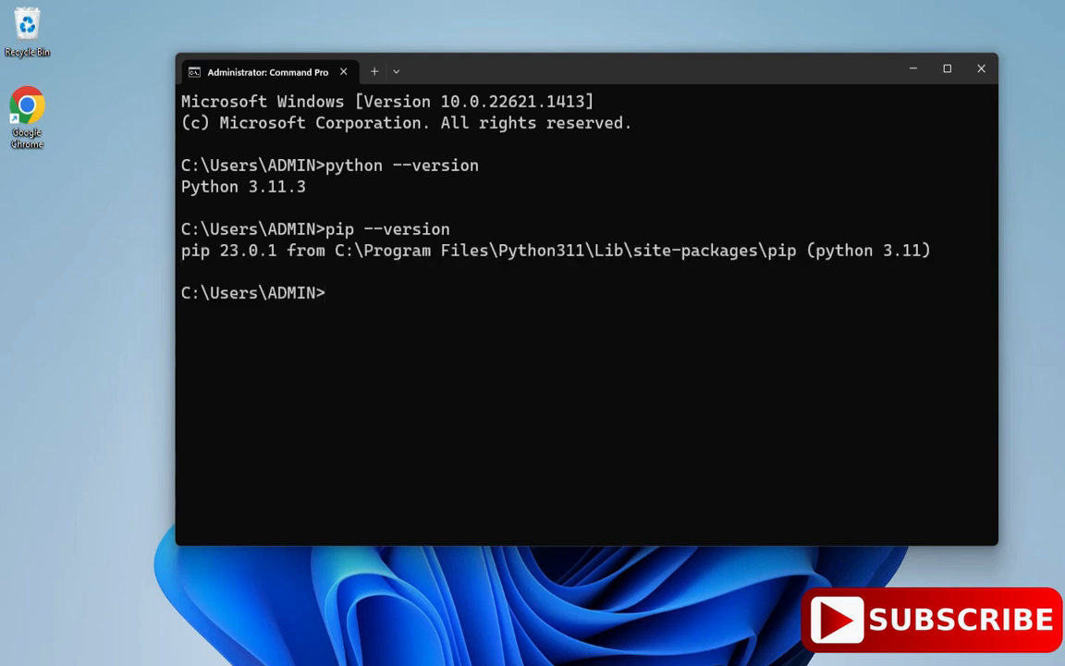
text(pip lis)
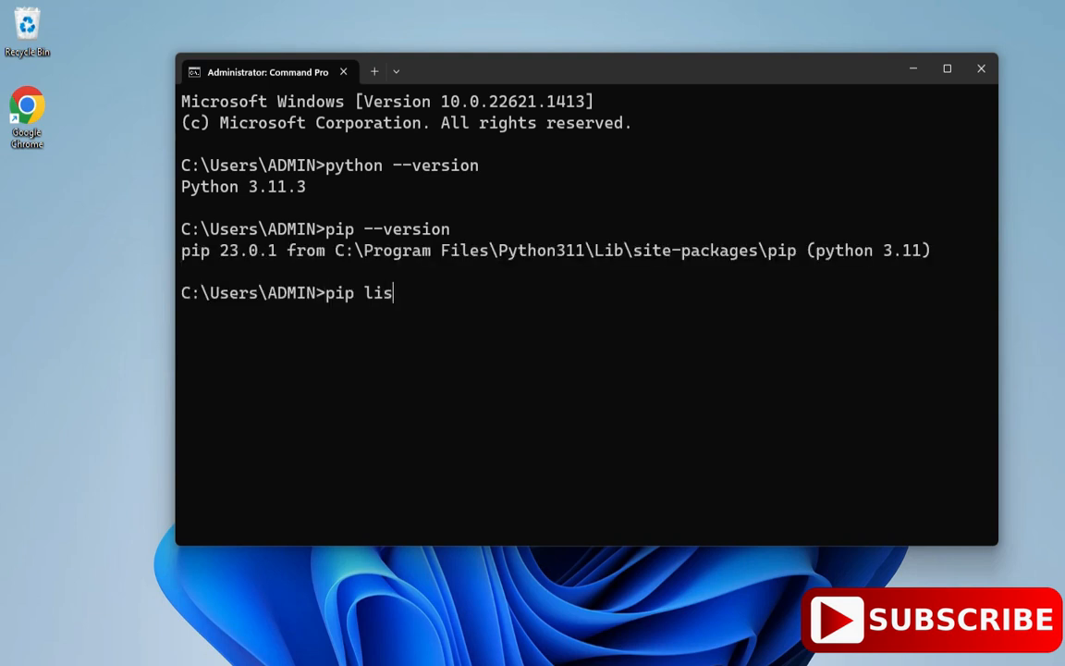
Run 'pip list' showing numpy and pandas but no matplotlib, then launch IDLE.
text(t)
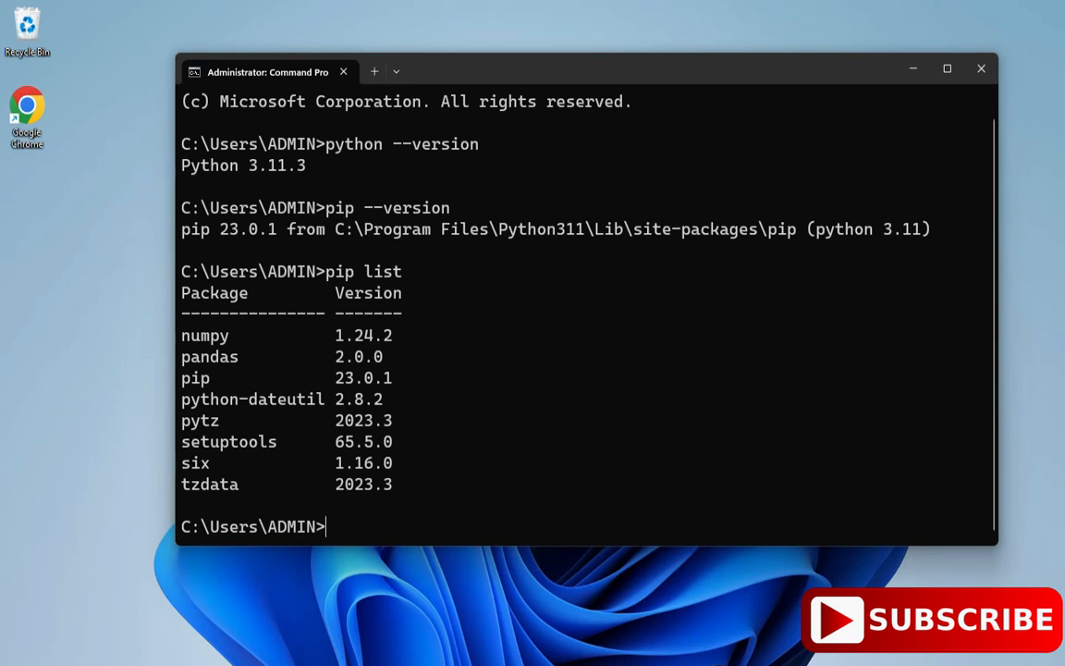
key(Super)
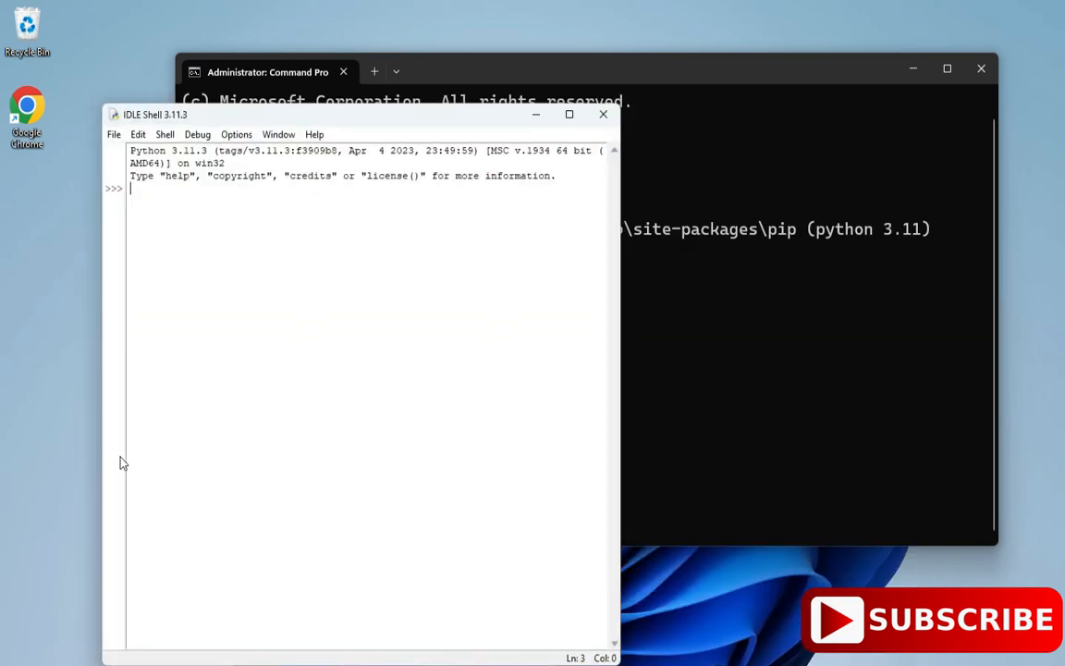
Run 'import matplotlib' in the maximized IDLE Shell, getting ModuleNotFoundError.
click(570, 114)
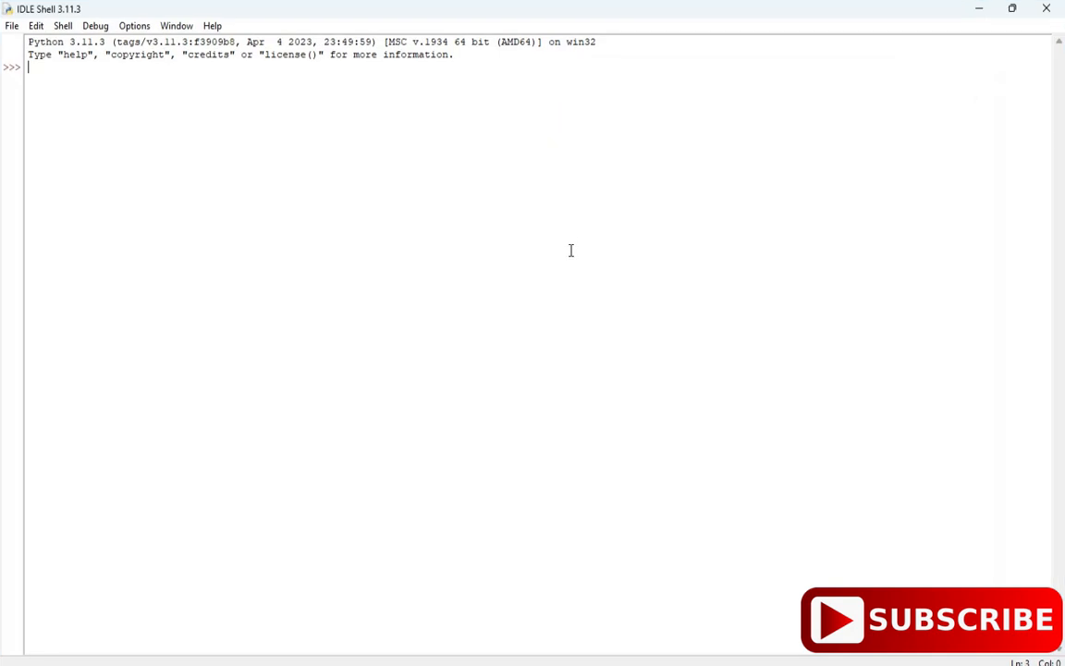
text(import matplotlib)
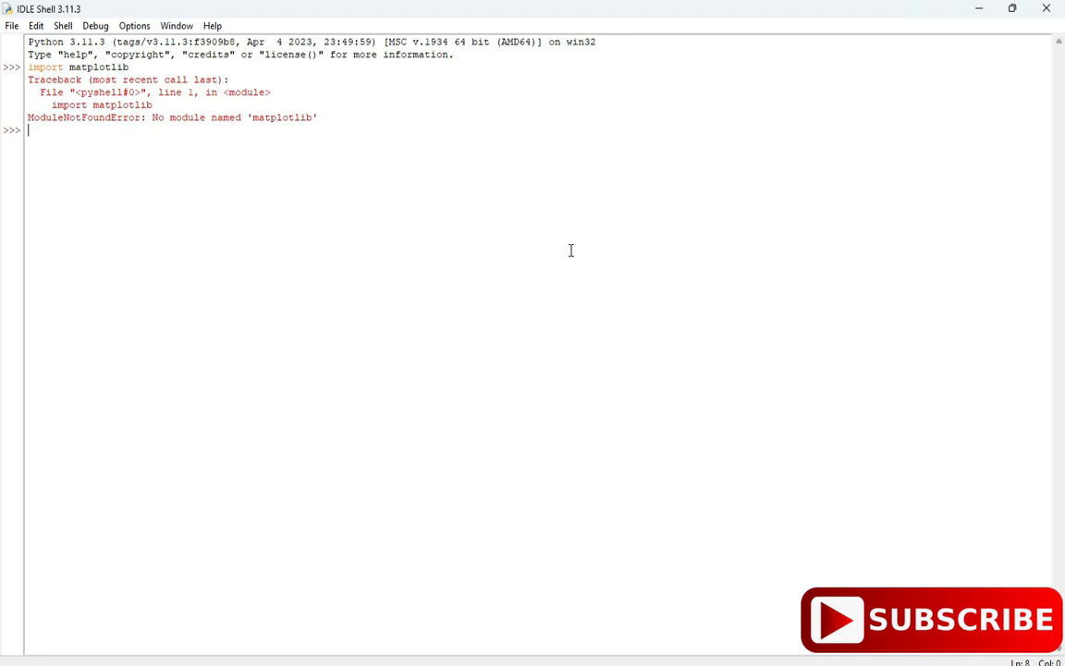
mouse_move(248, 240)
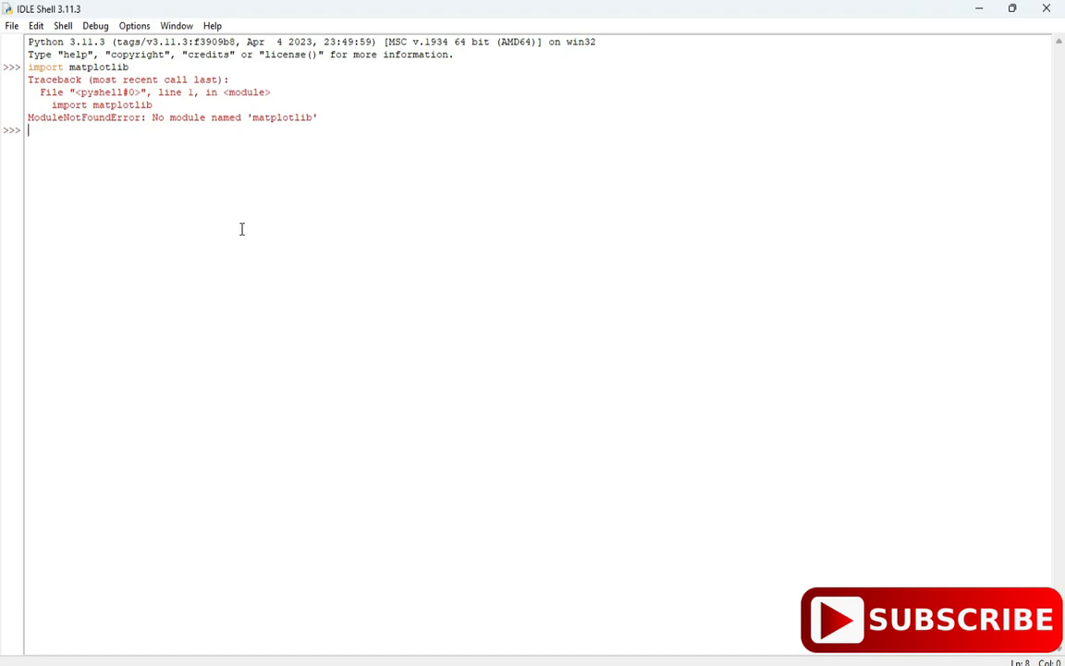
mouse_move(747, 651)
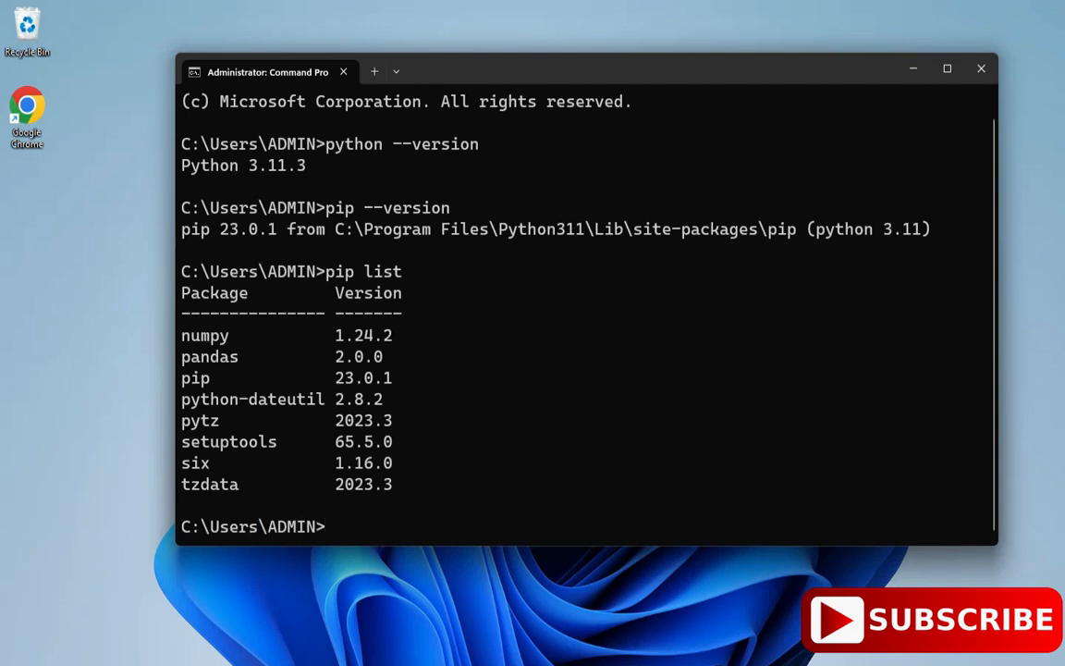
Install matplotlib with 'pip install matplotlib' in Command Prompt.
text(pip in)
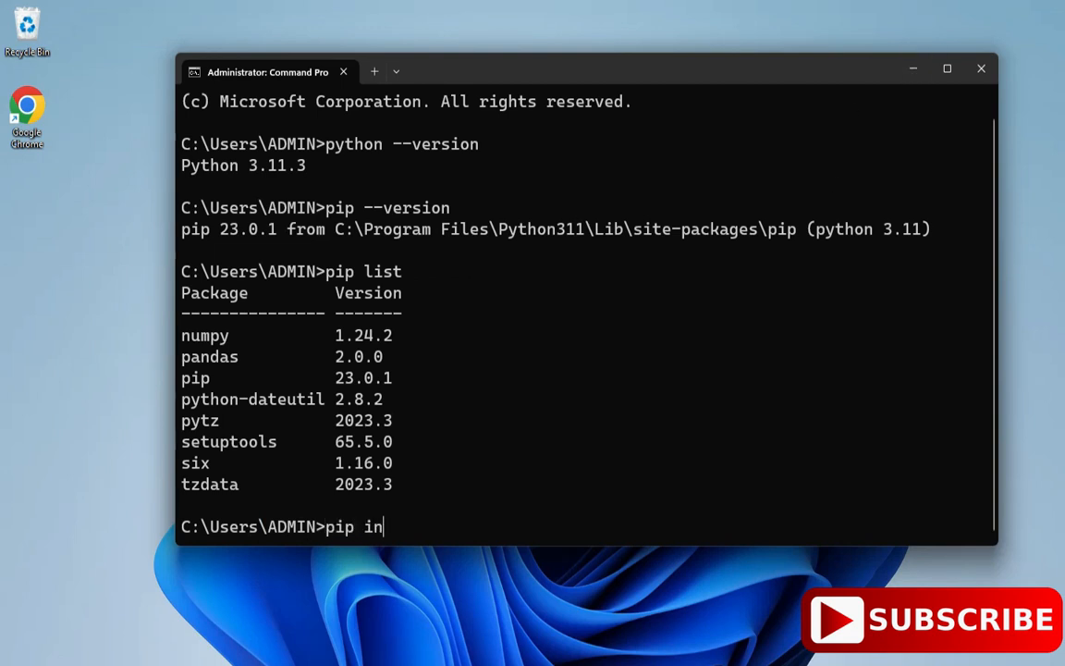
text(stall)
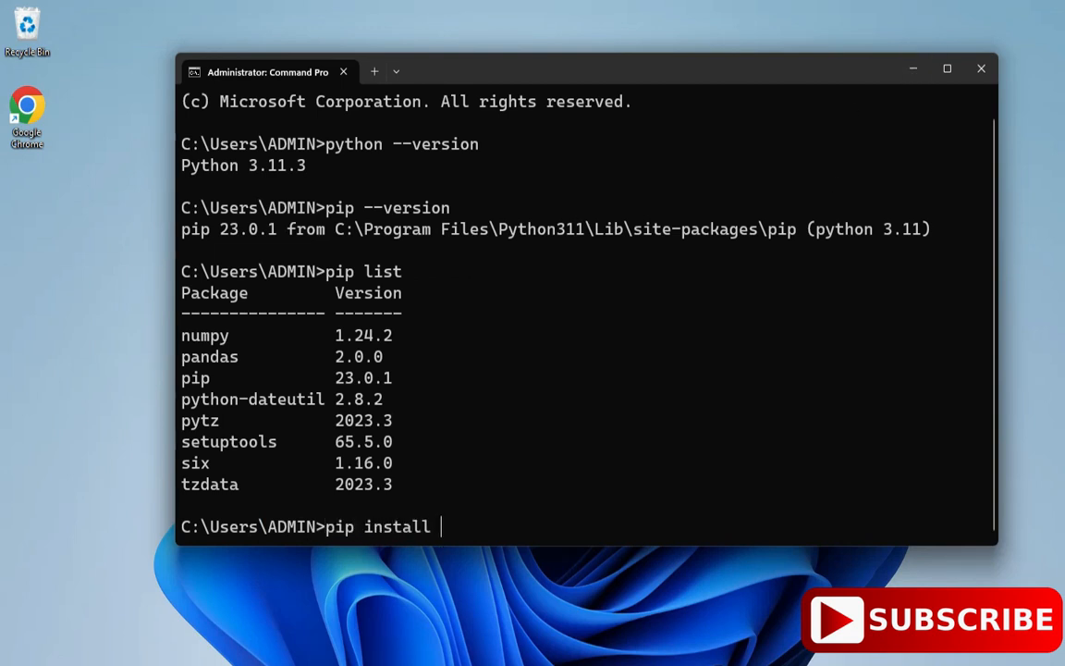
text(matpl)
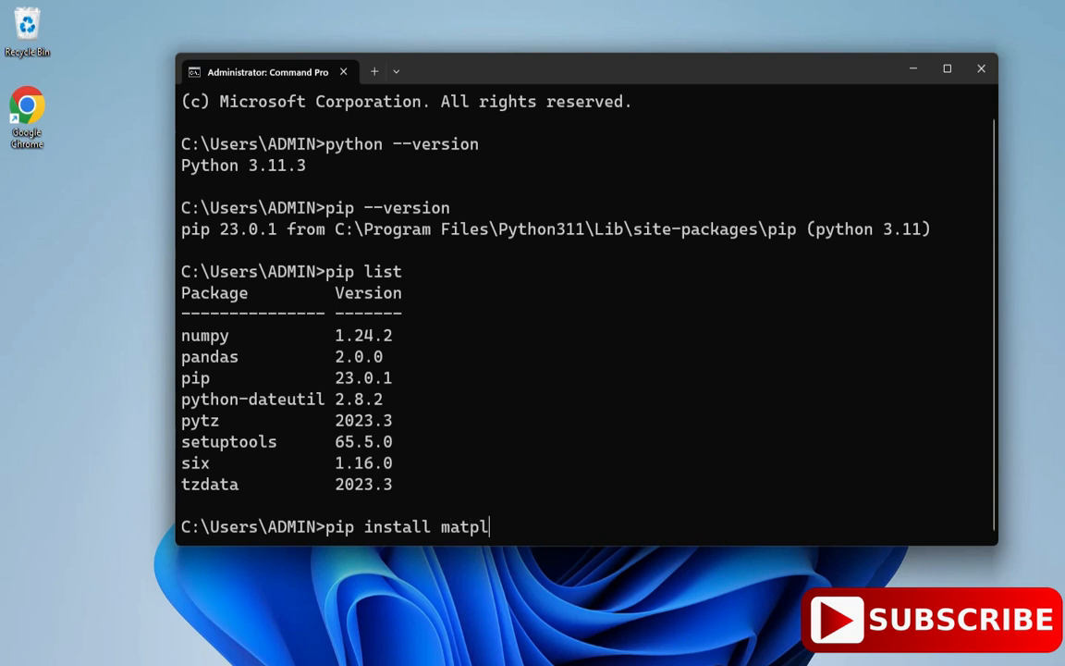
text(otlib)
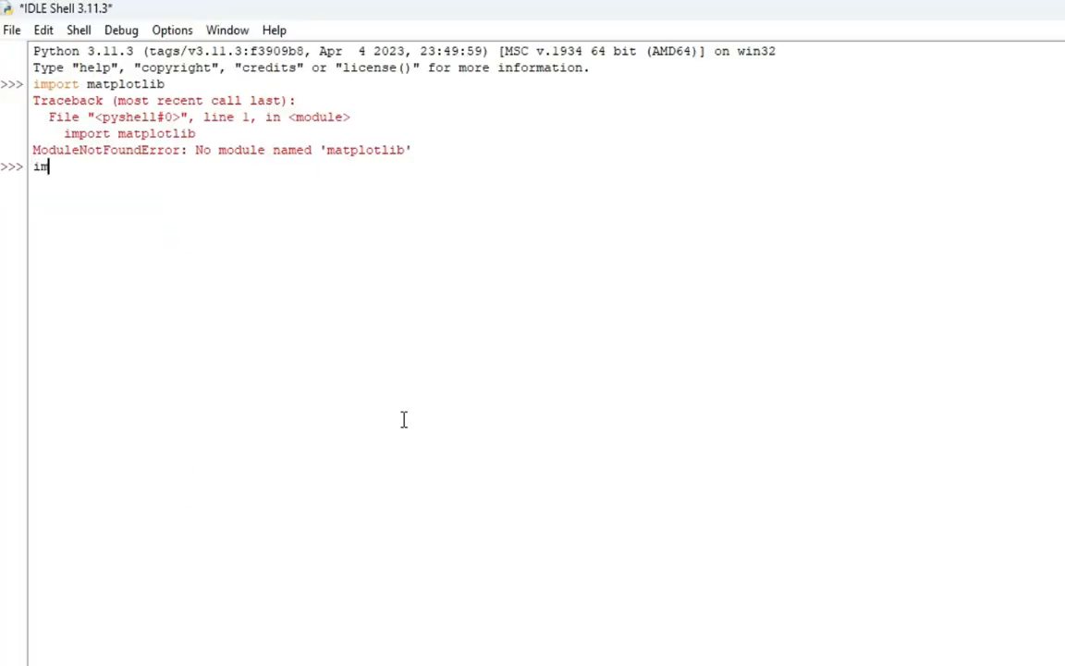
Run 'import matplotlib' in the IDLE Shell again, now without error.
text(port ma)
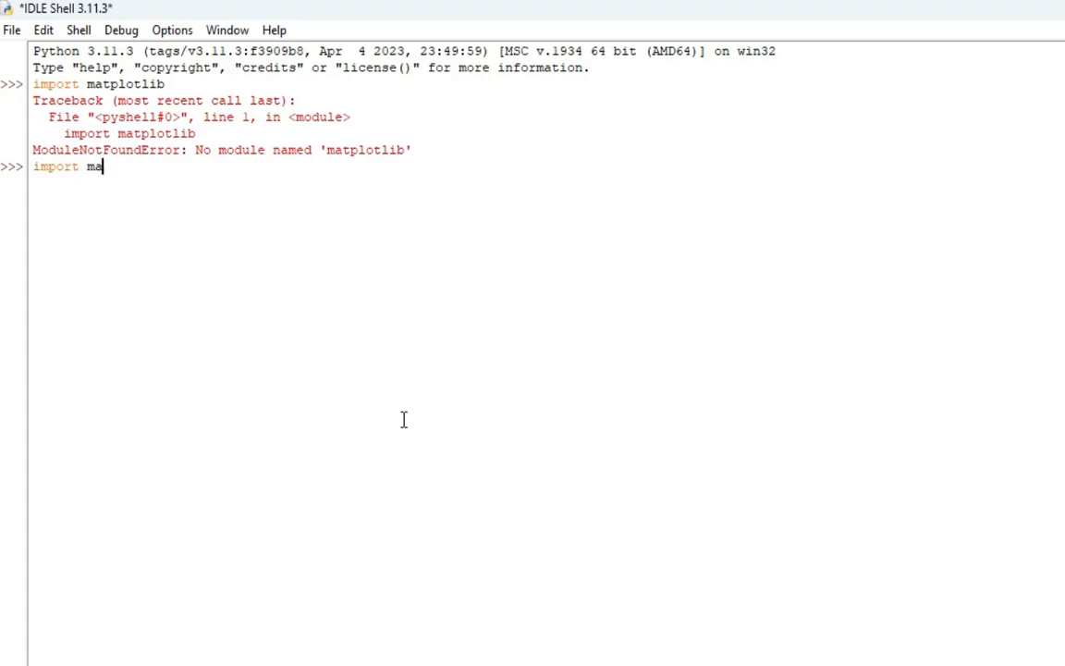
text(tplotli)
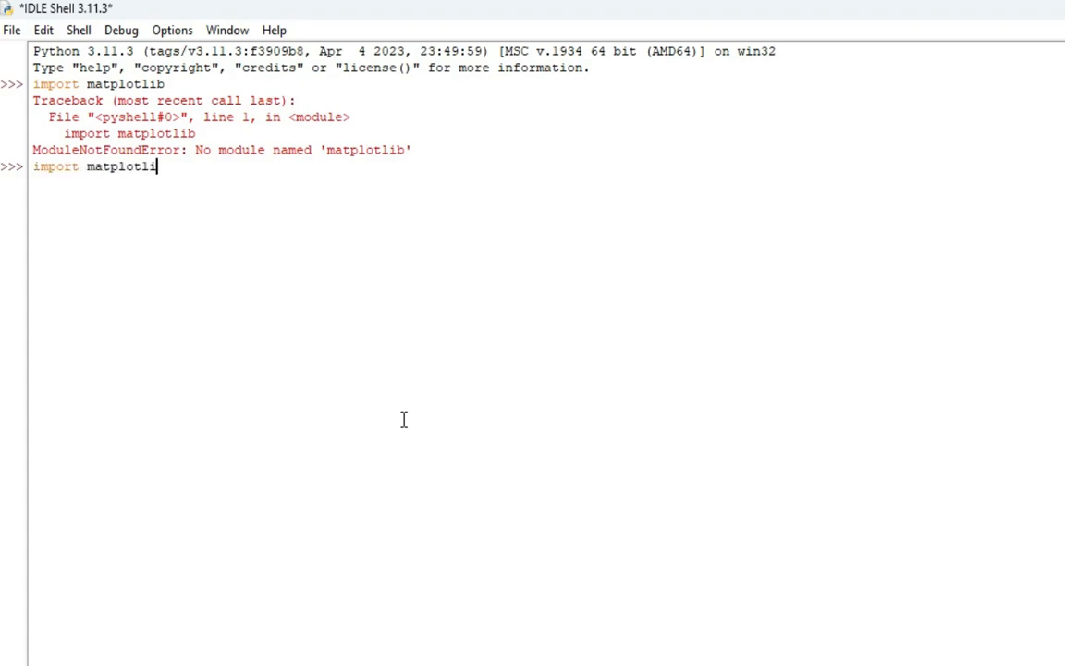
key(enter)
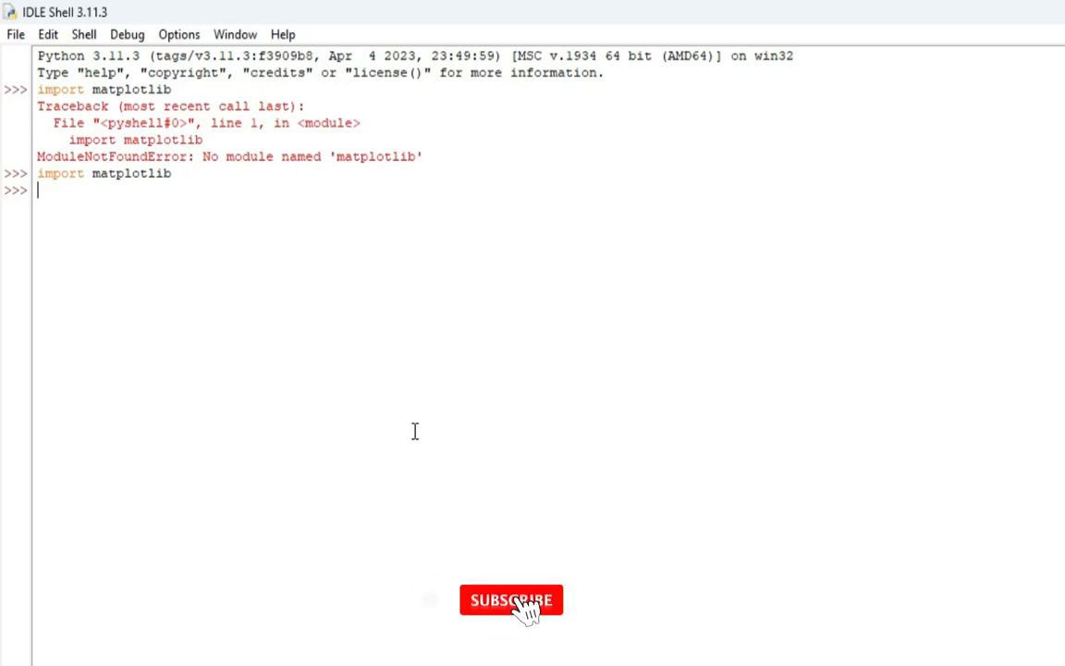
click(510, 598)
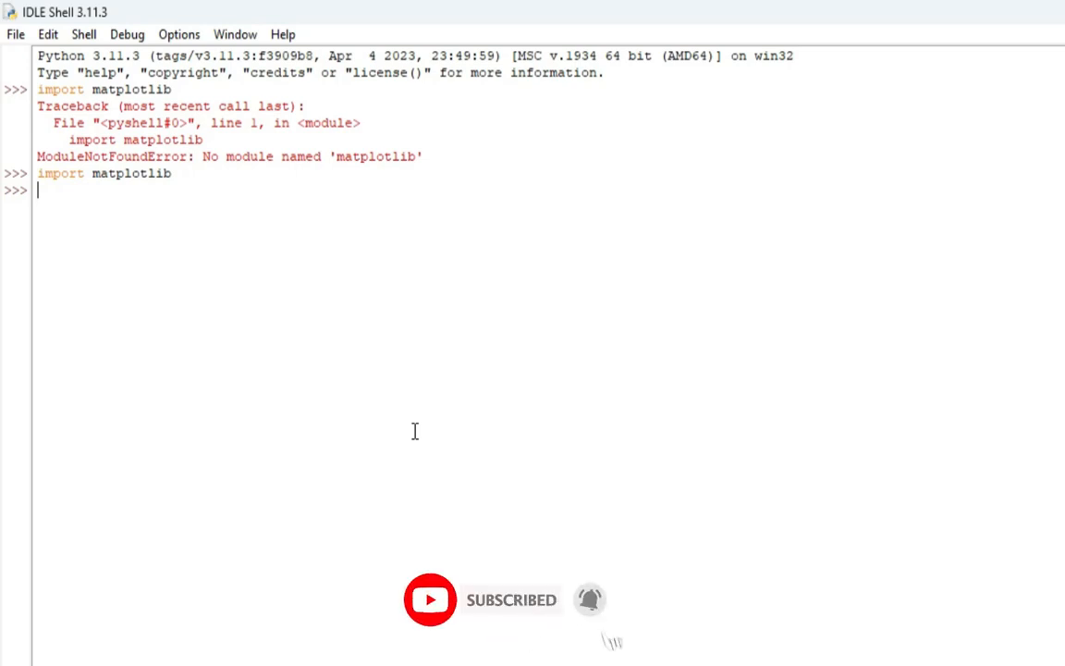